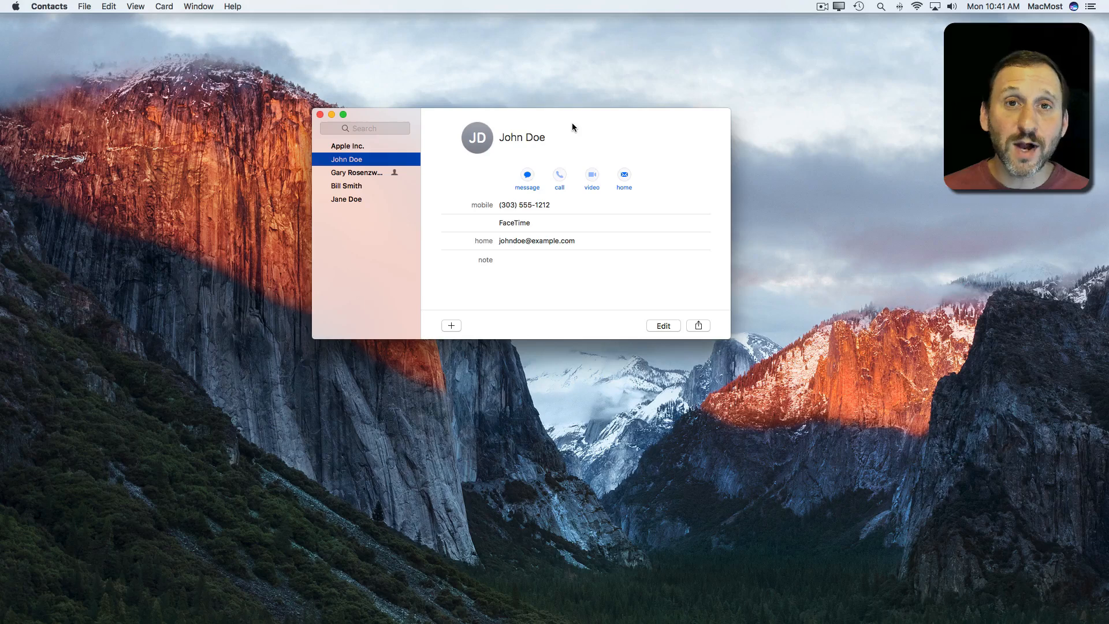
pyautogui.moveTo(191, 76)
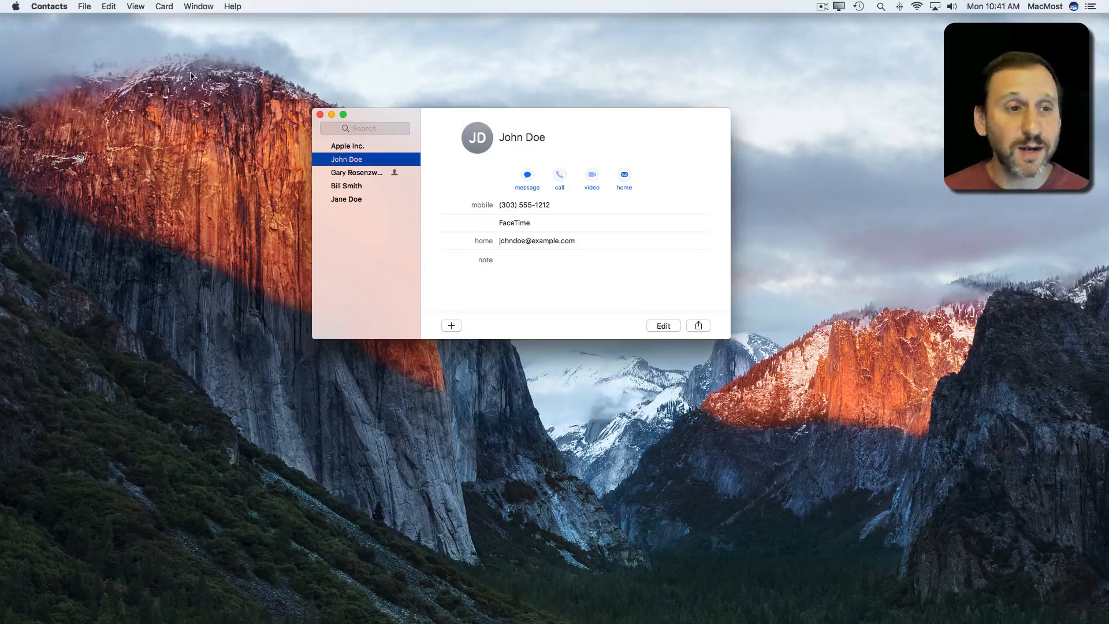
pyautogui.click(83, 6)
pyautogui.write('Ma')
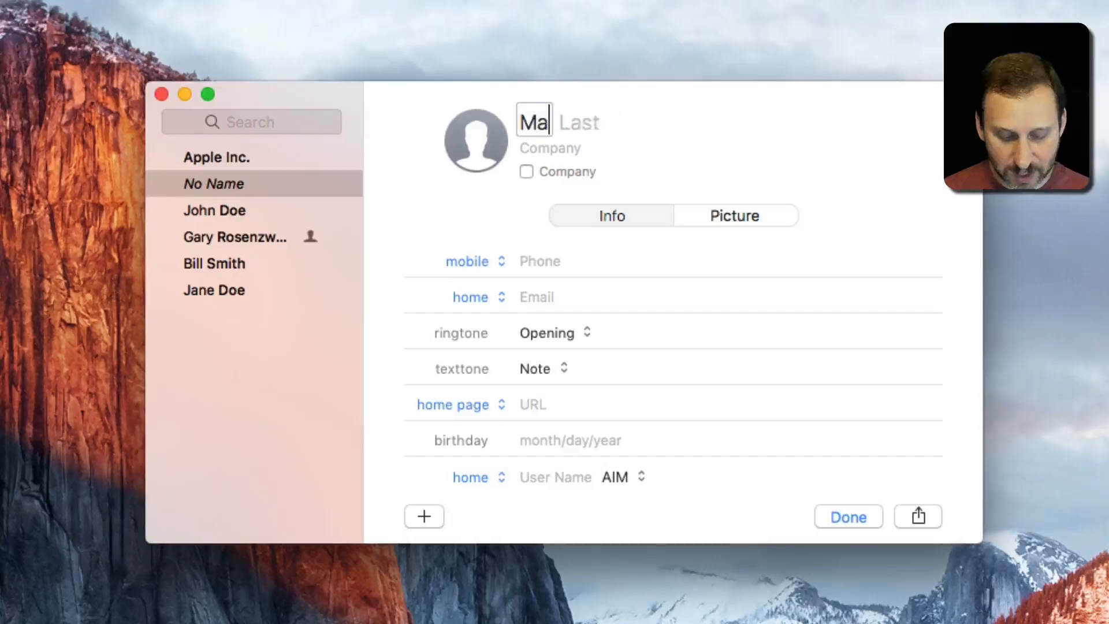
pyautogui.write('David')
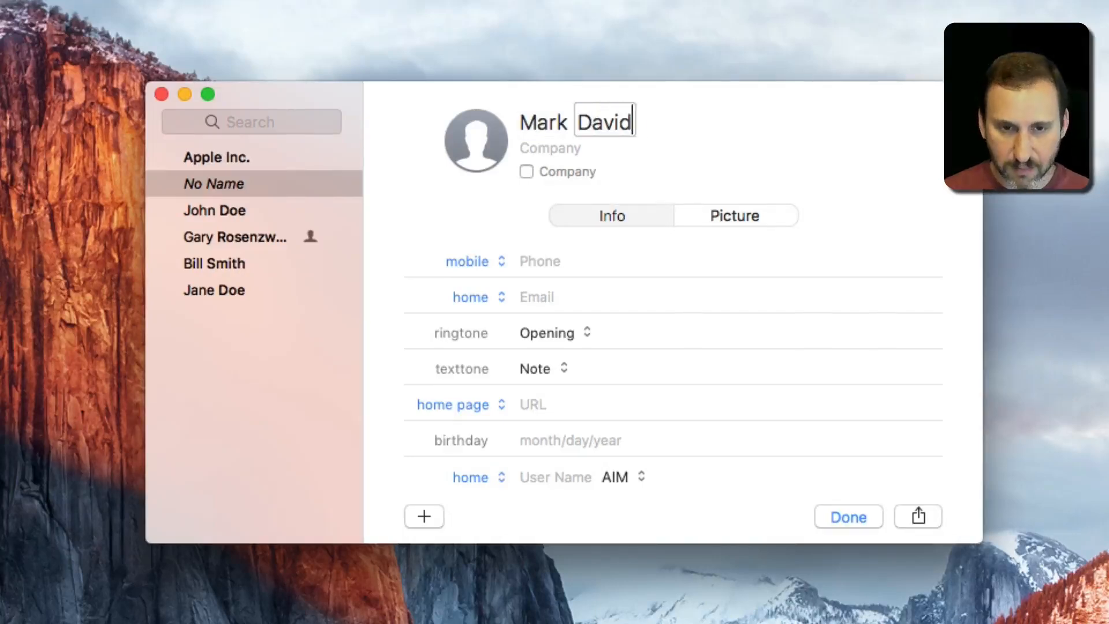
pyautogui.write('son')
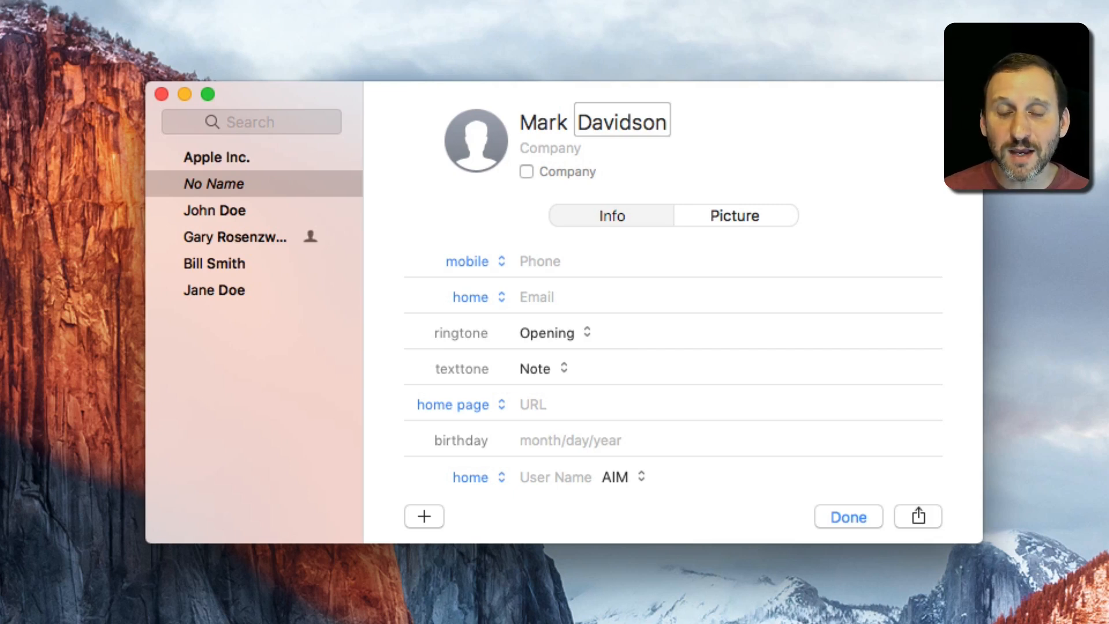
pyautogui.doubleClick(621, 121)
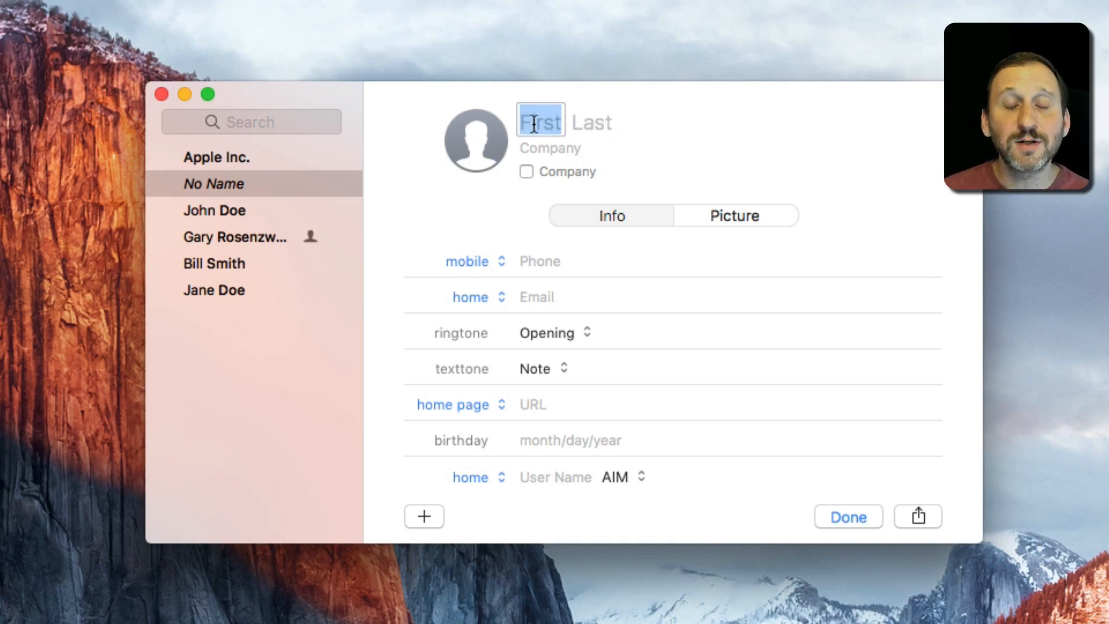
pyautogui.click(551, 148)
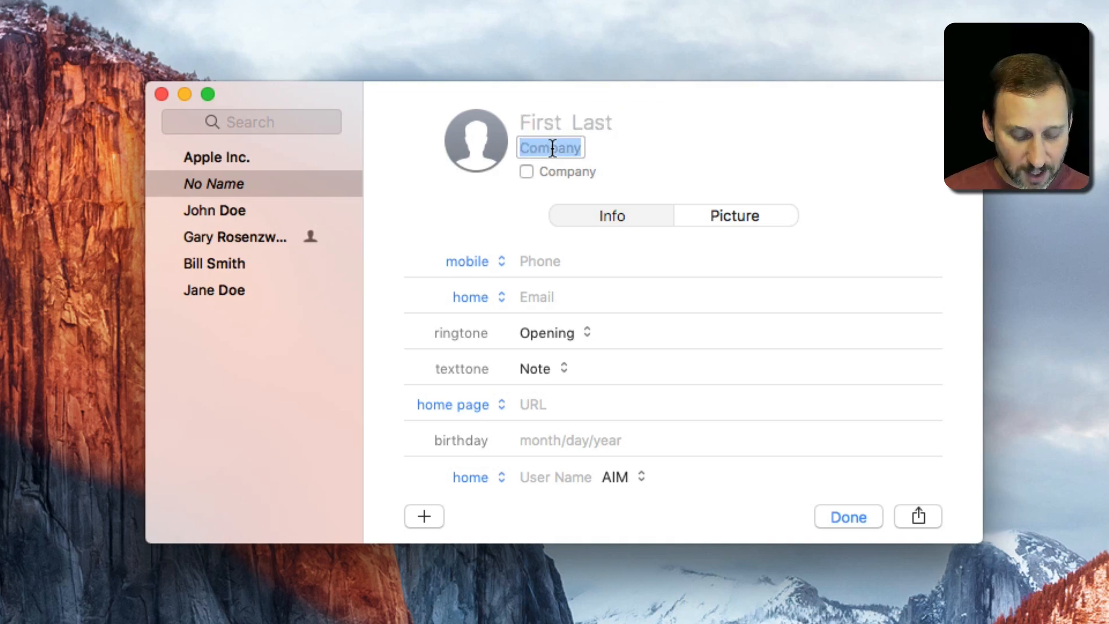
pyautogui.write('Cable Comp')
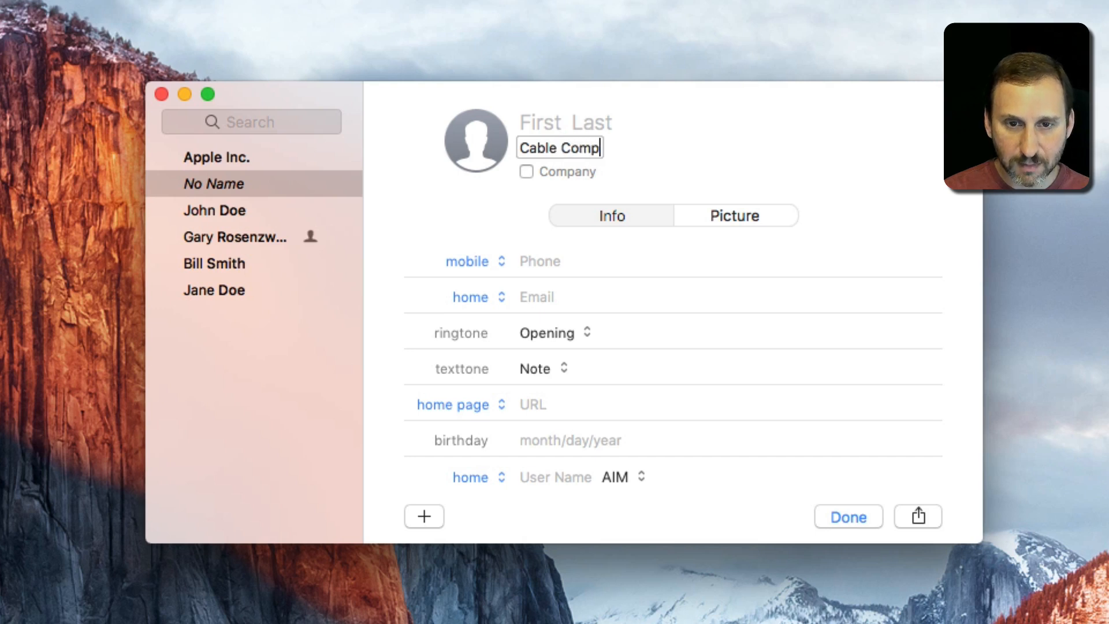
pyautogui.write('any')
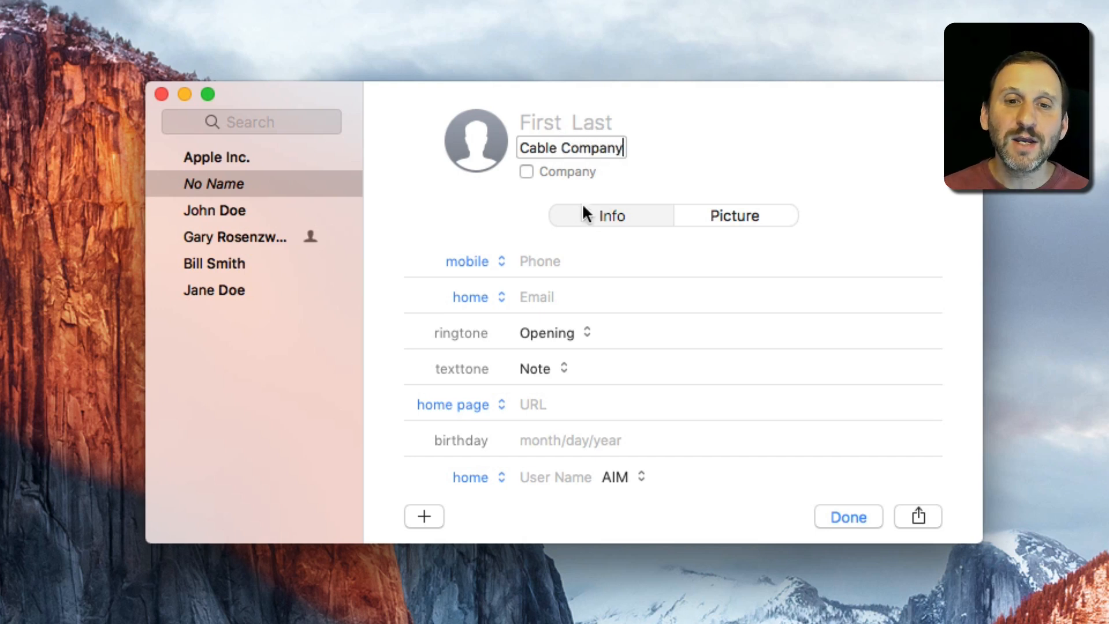
pyautogui.moveTo(529, 183)
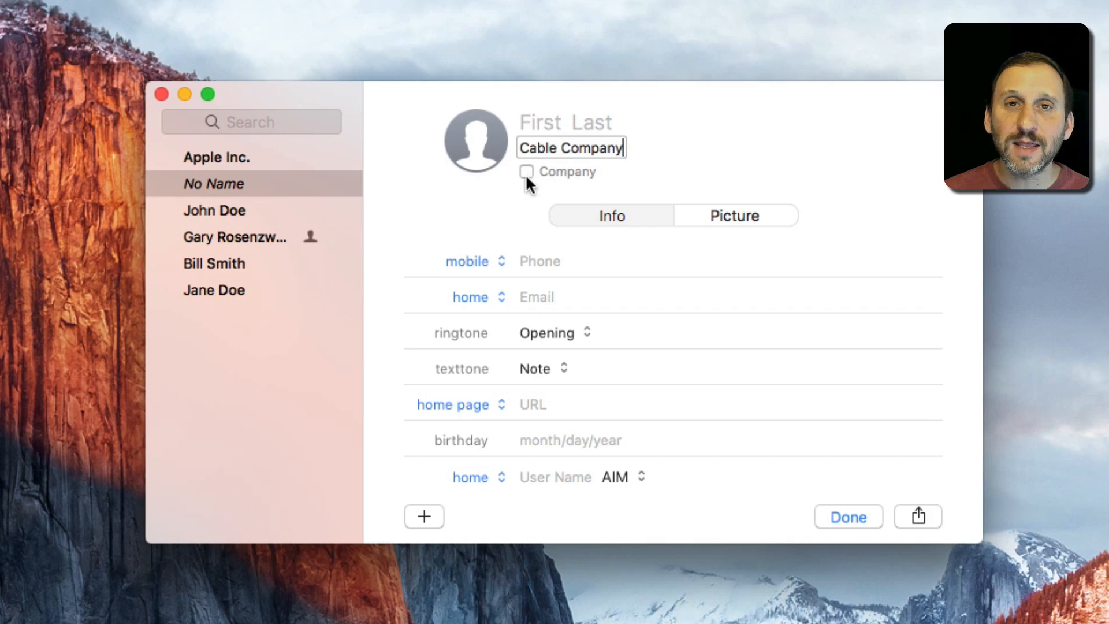
# Mark the card as a company and change 'Cable' to 'Insurance' in its name.
pyautogui.click(526, 171)
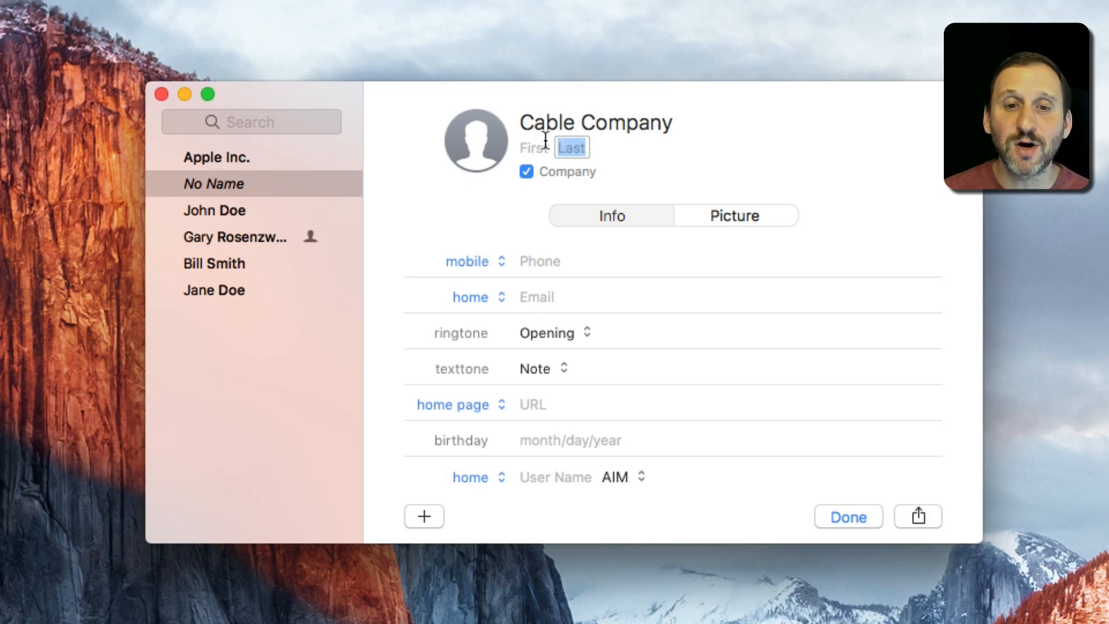
pyautogui.moveTo(527, 121)
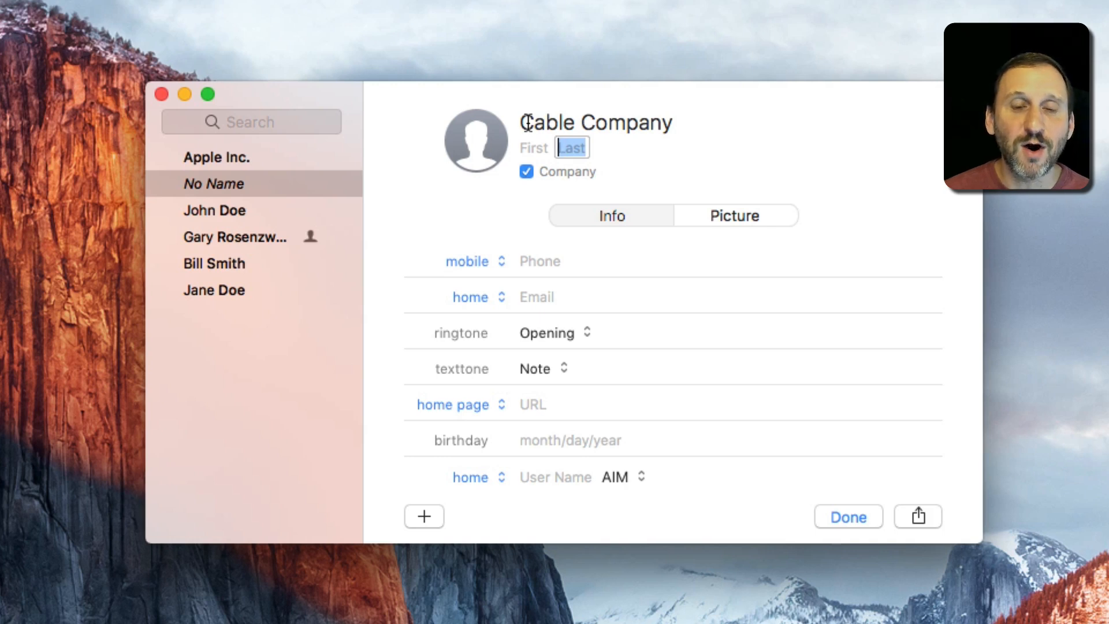
pyautogui.click(594, 120)
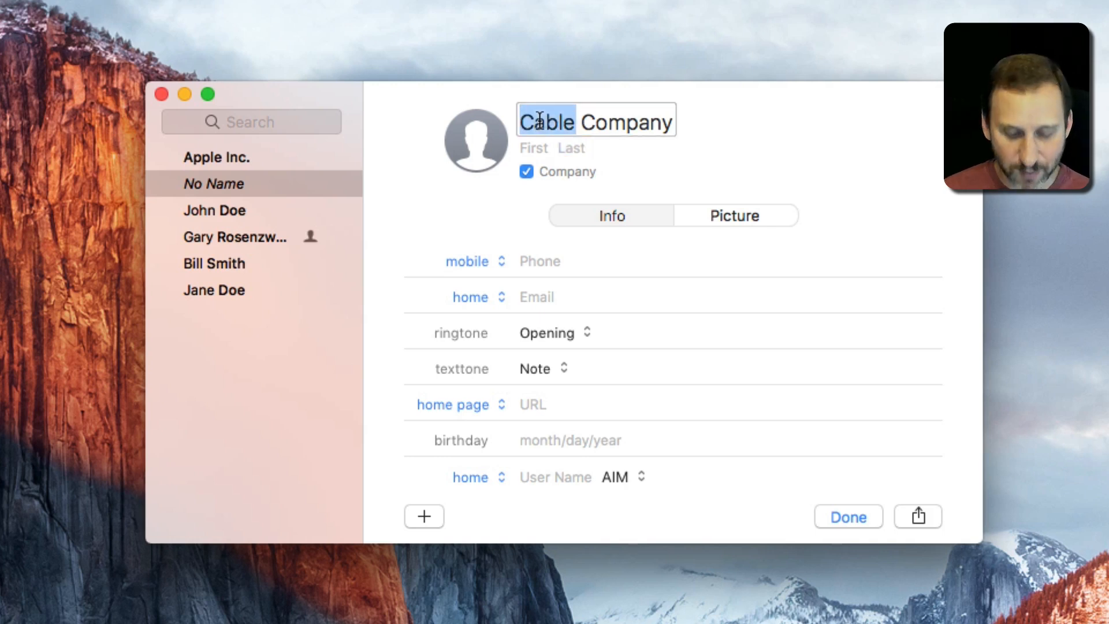
pyautogui.write('Insuranc')
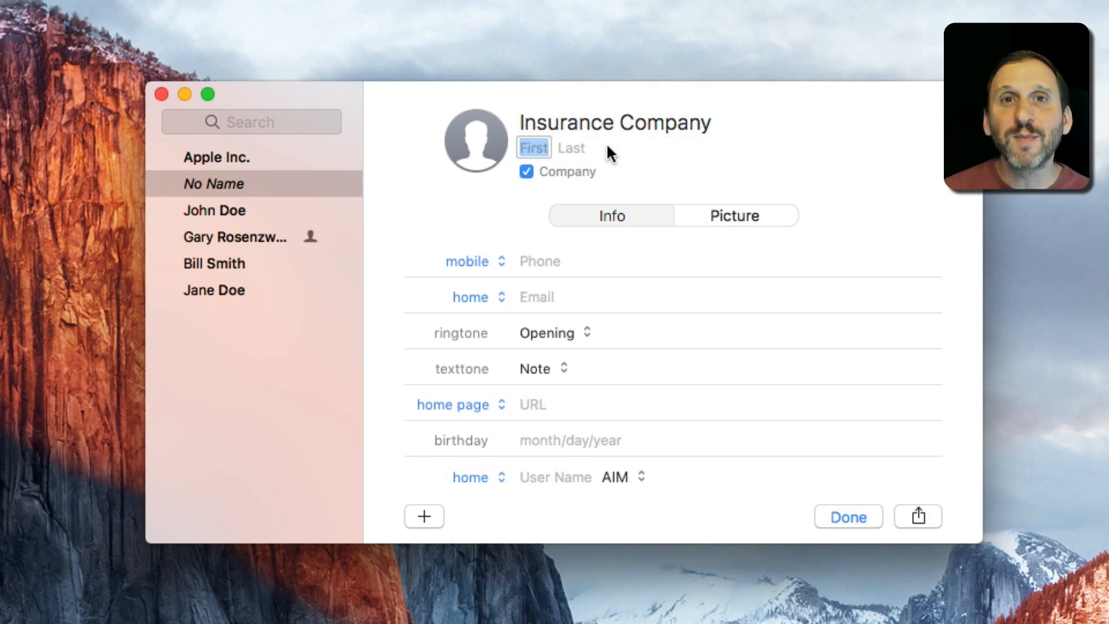
pyautogui.click(526, 173)
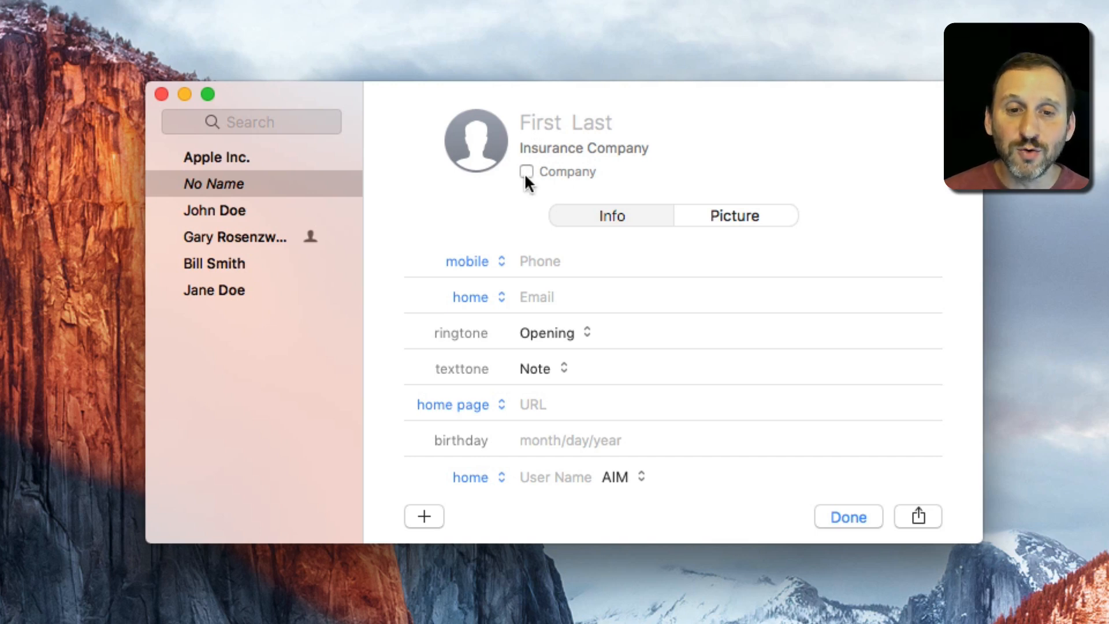
pyautogui.click(526, 172)
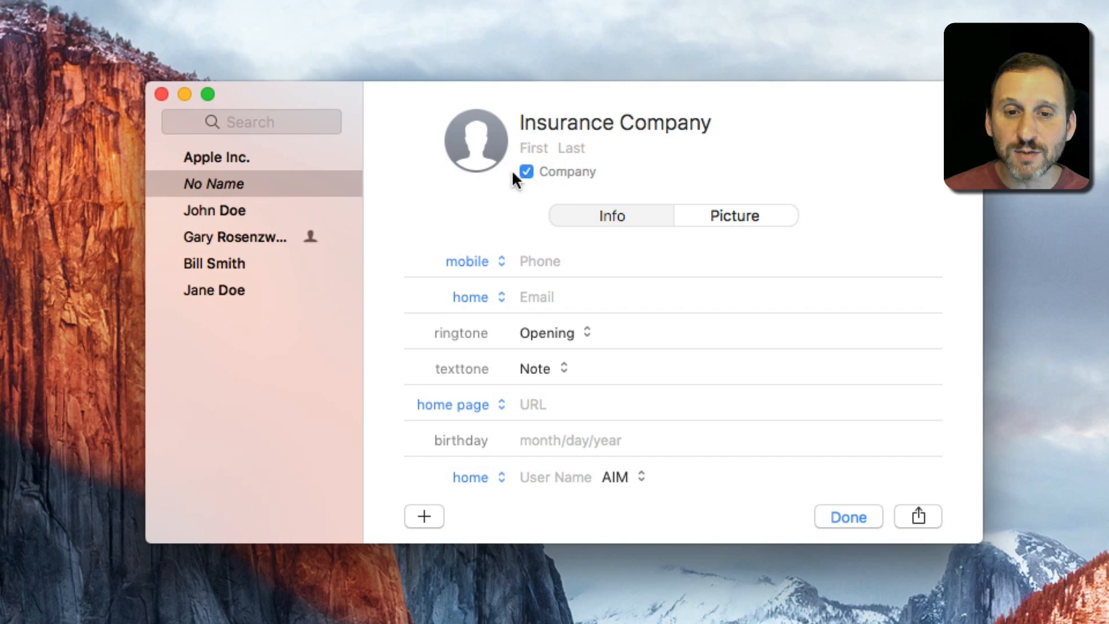
pyautogui.click(847, 516)
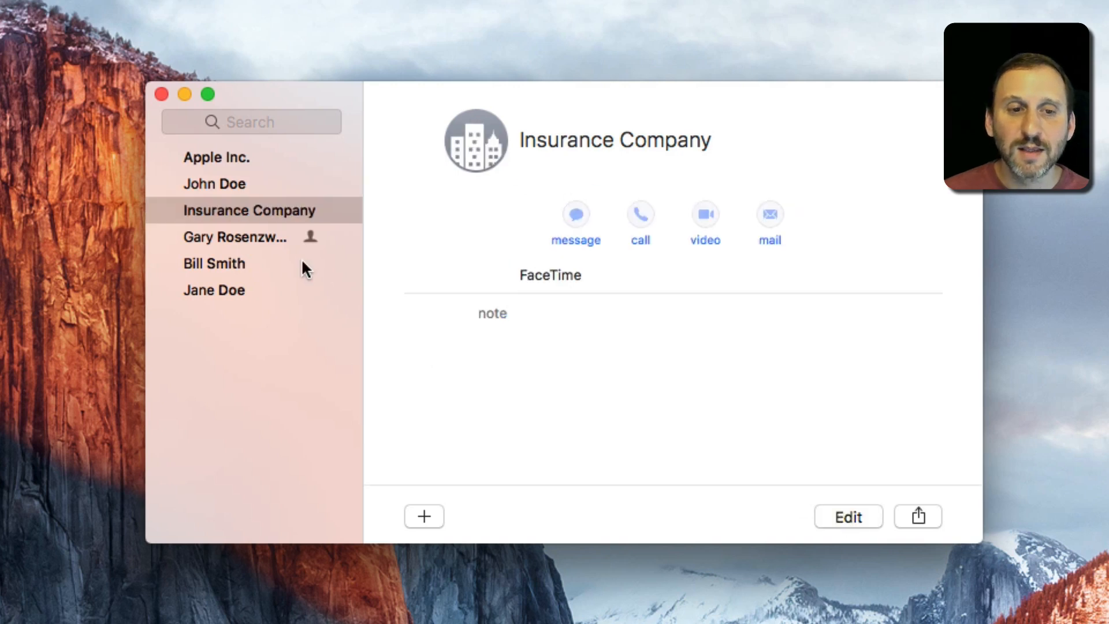
pyautogui.moveTo(276, 217)
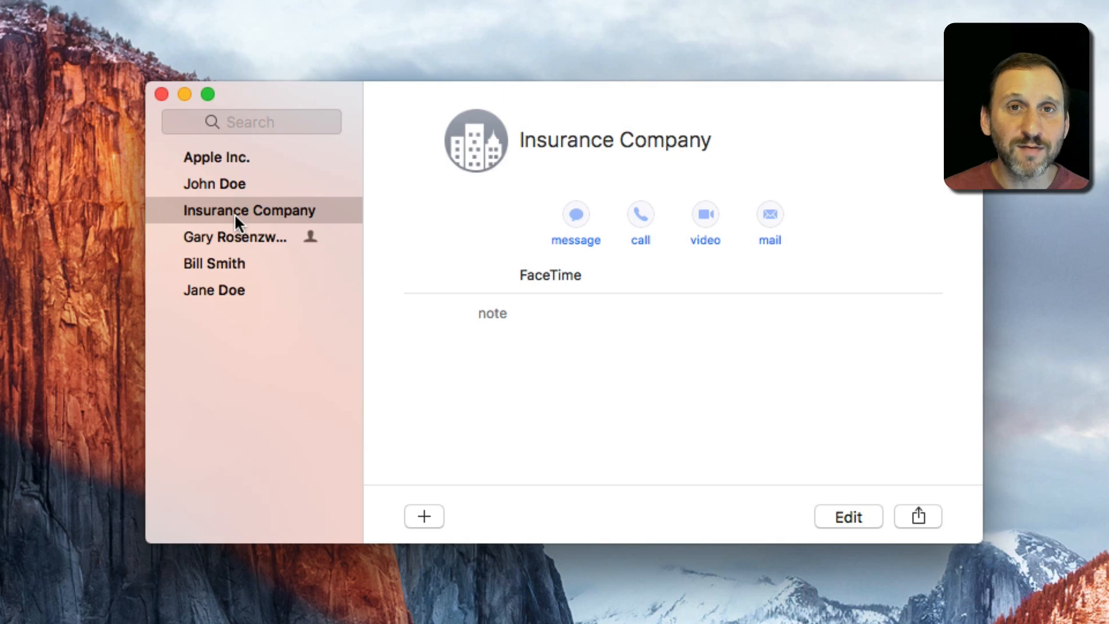
pyautogui.moveTo(215, 157)
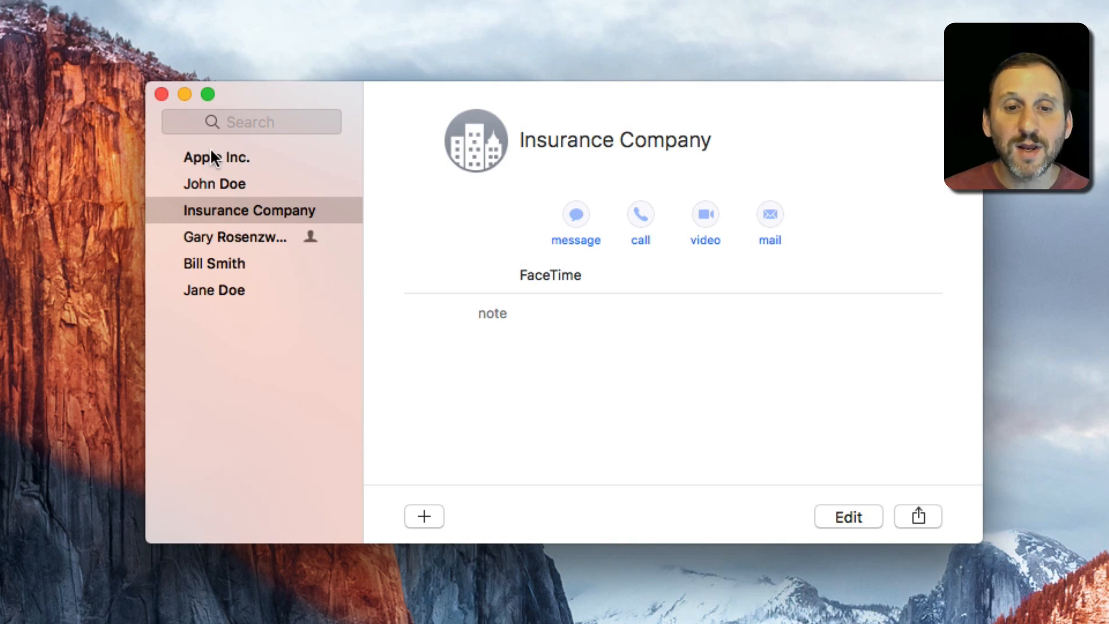
pyautogui.moveTo(226, 241)
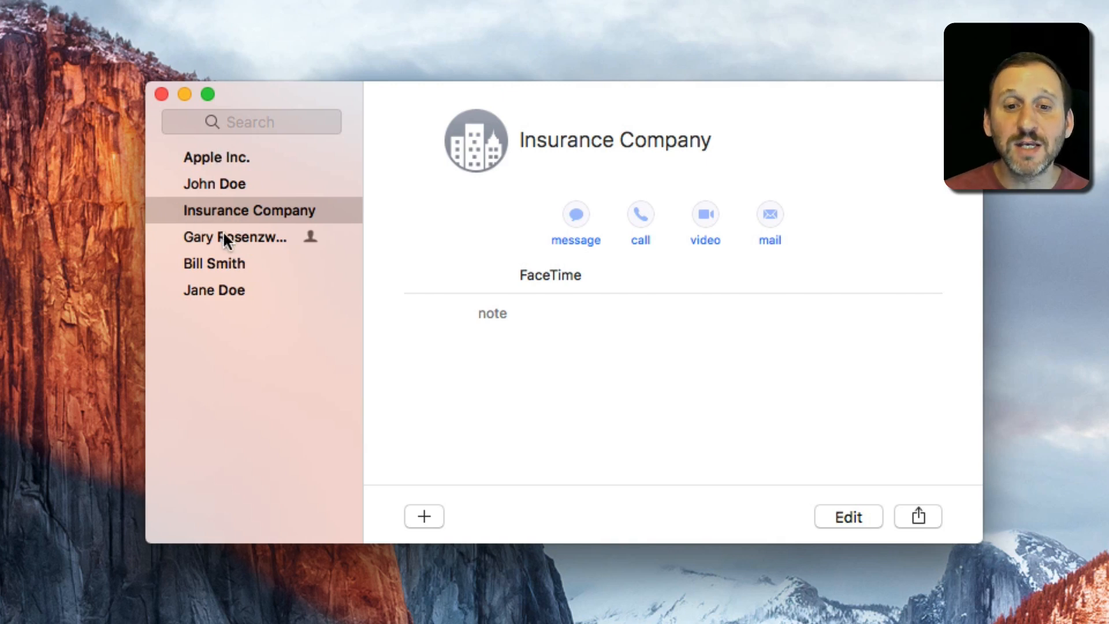
pyautogui.moveTo(262, 220)
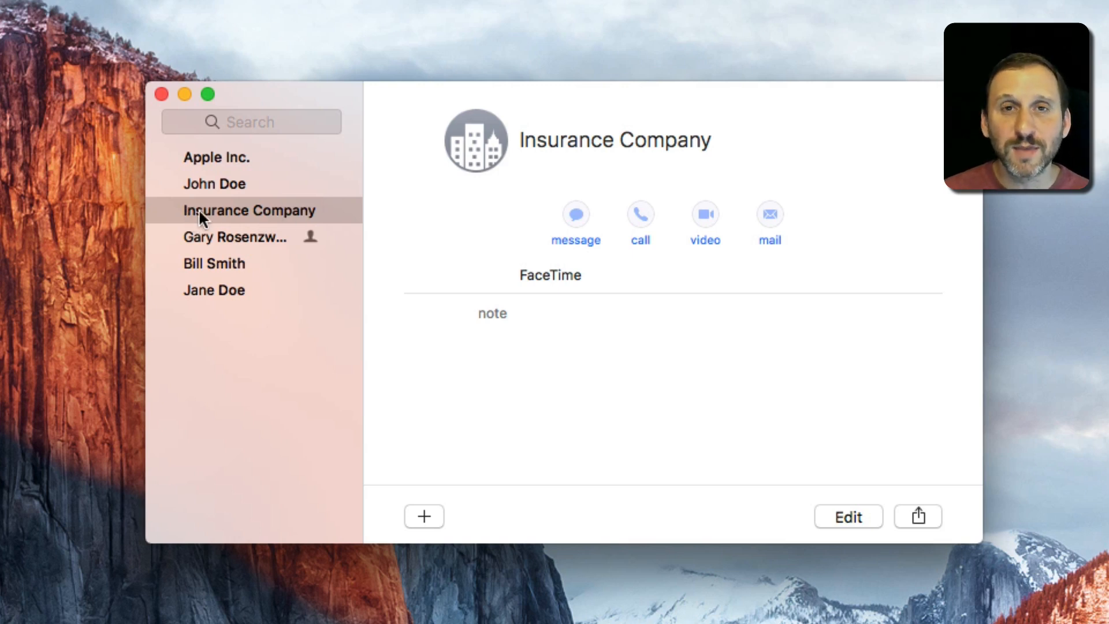
pyautogui.moveTo(311, 217)
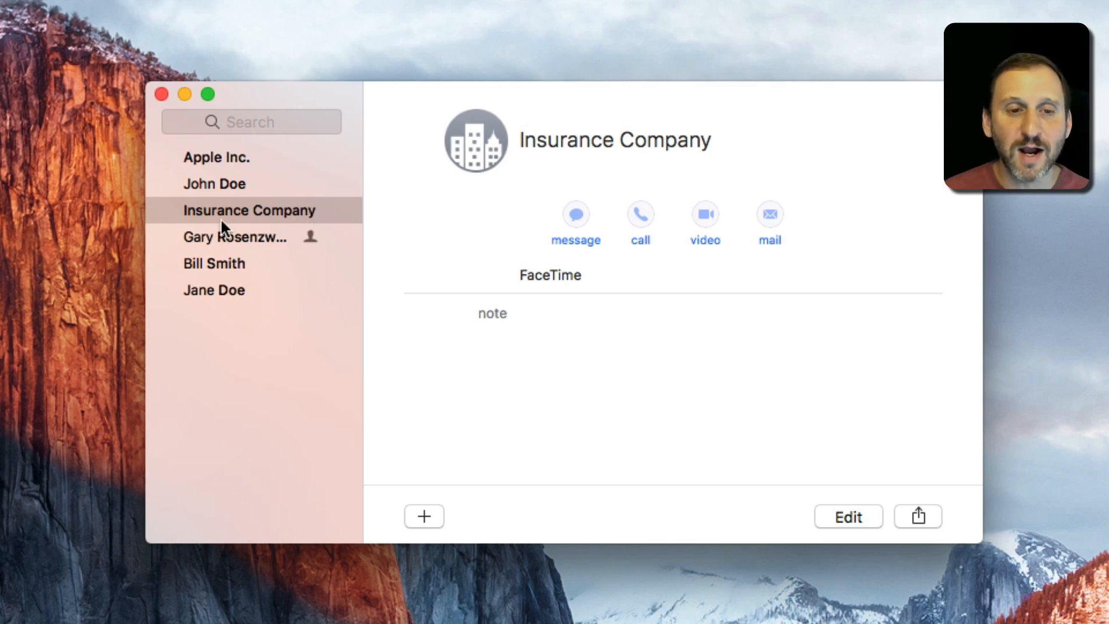
pyautogui.moveTo(317, 212)
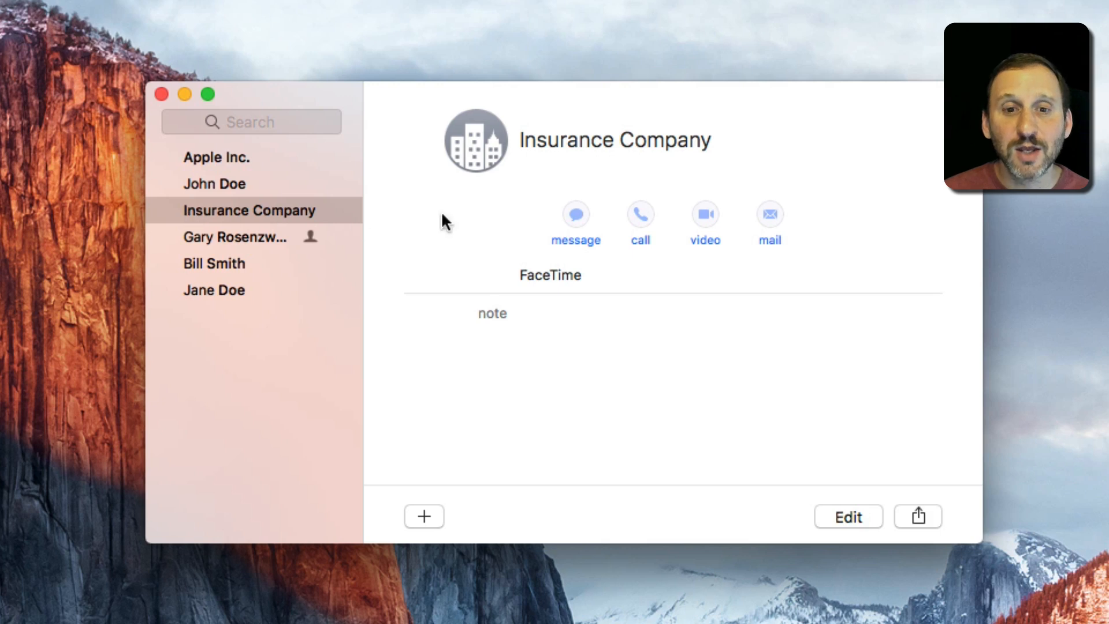
pyautogui.moveTo(201, 223)
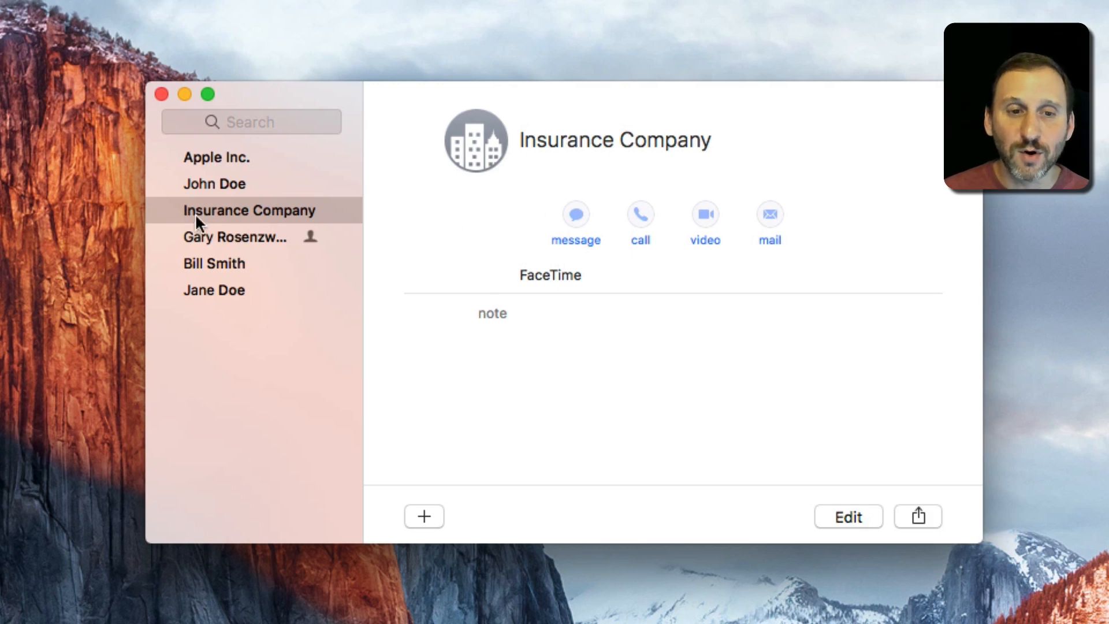
pyautogui.moveTo(208, 223)
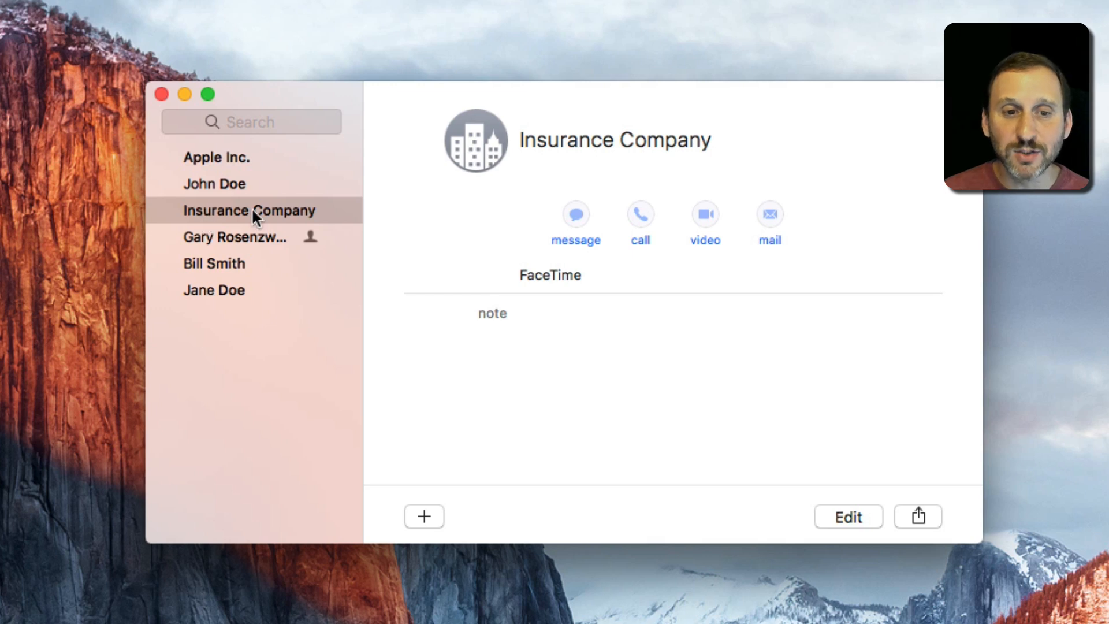
pyautogui.moveTo(571, 172)
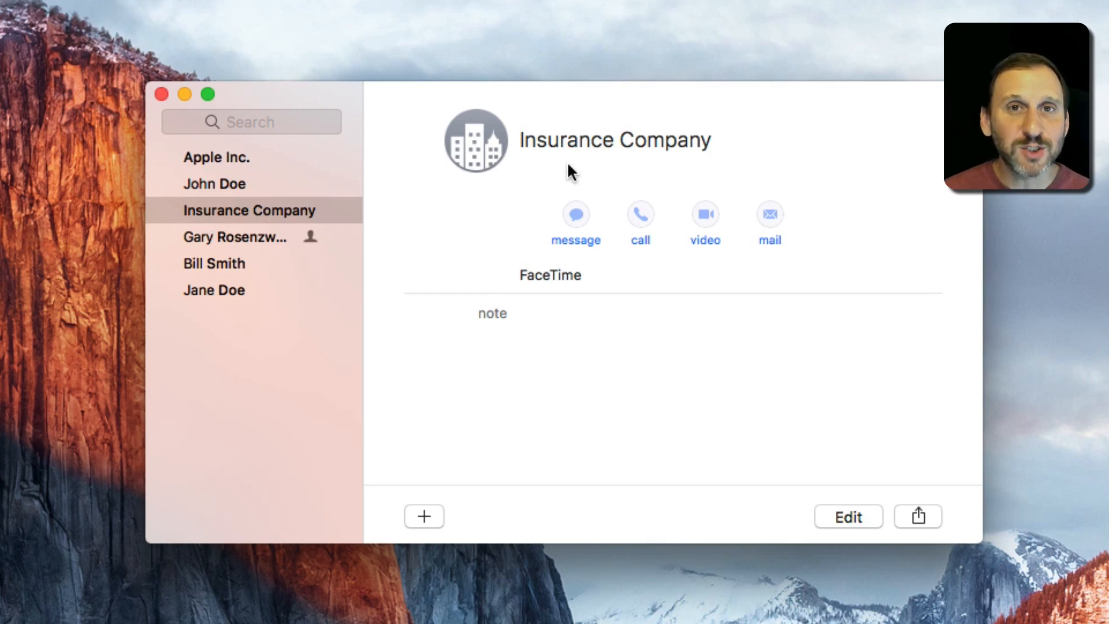
pyautogui.moveTo(265, 265)
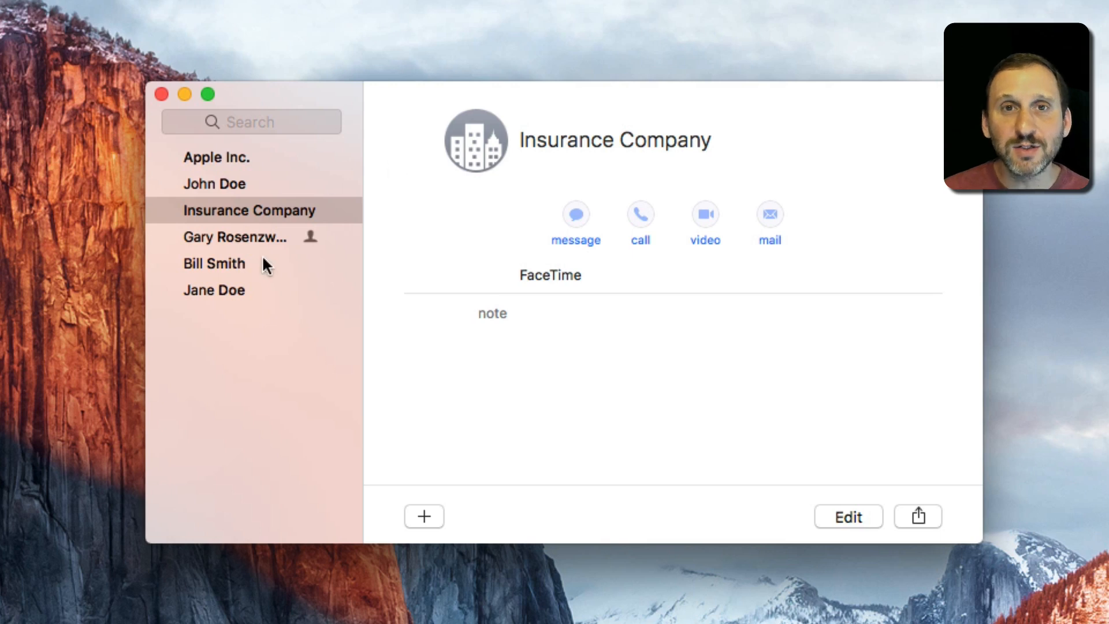
pyautogui.moveTo(241, 163)
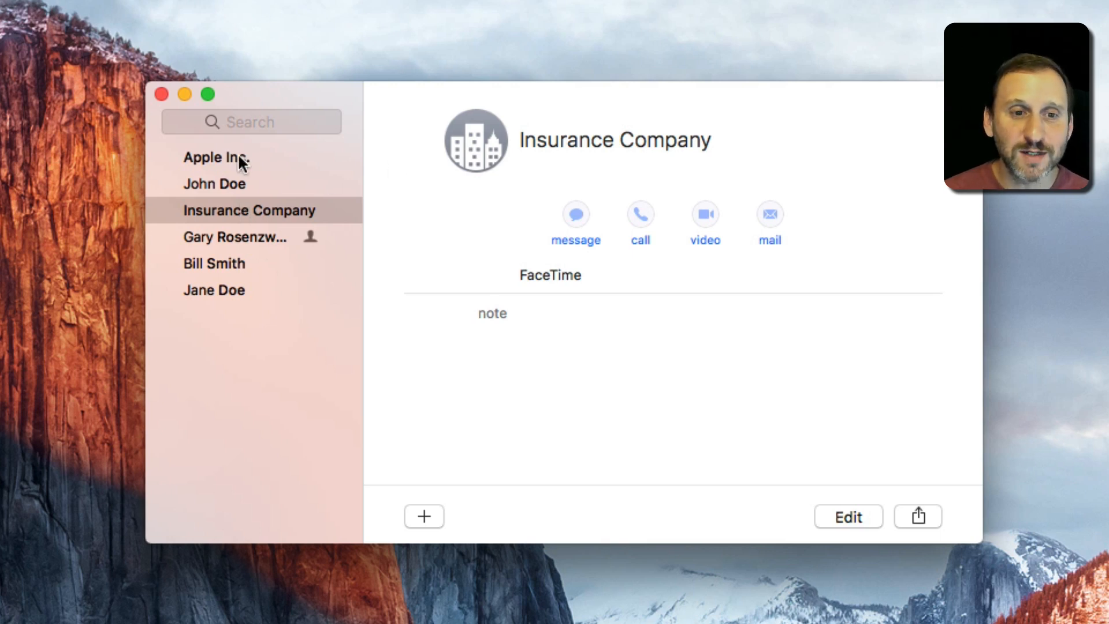
pyautogui.moveTo(259, 208)
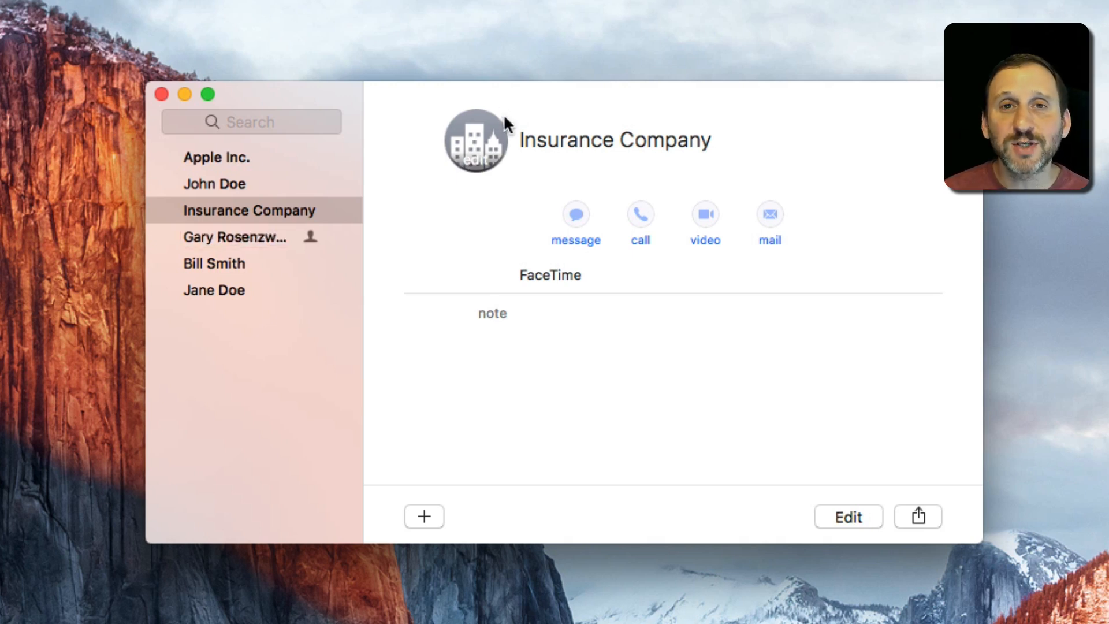
pyautogui.moveTo(492, 148)
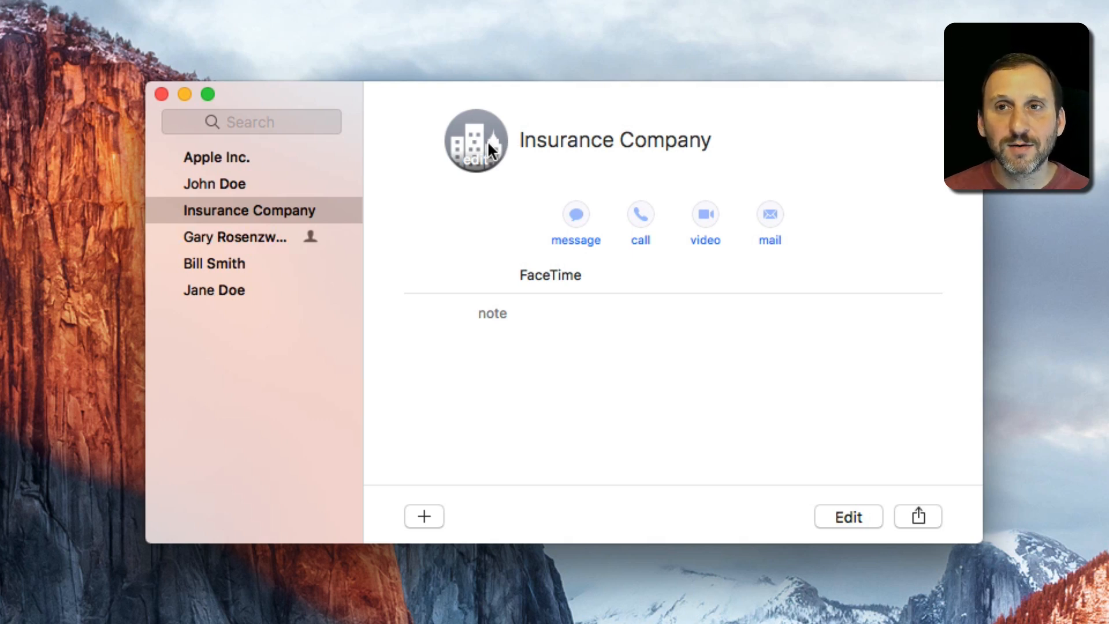
pyautogui.moveTo(272, 230)
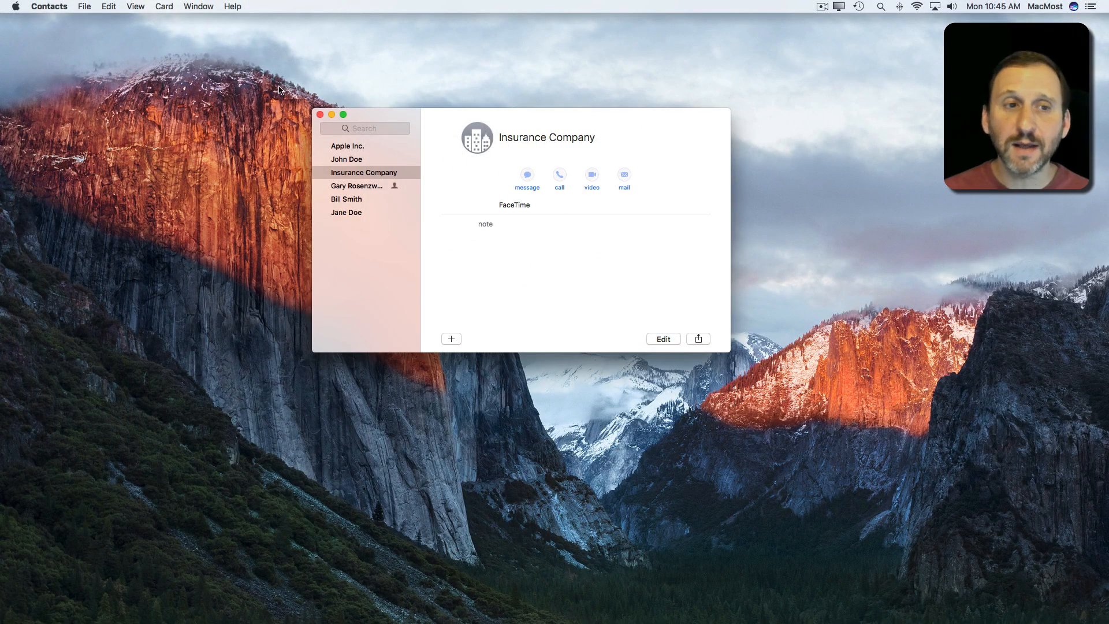
pyautogui.click(164, 7)
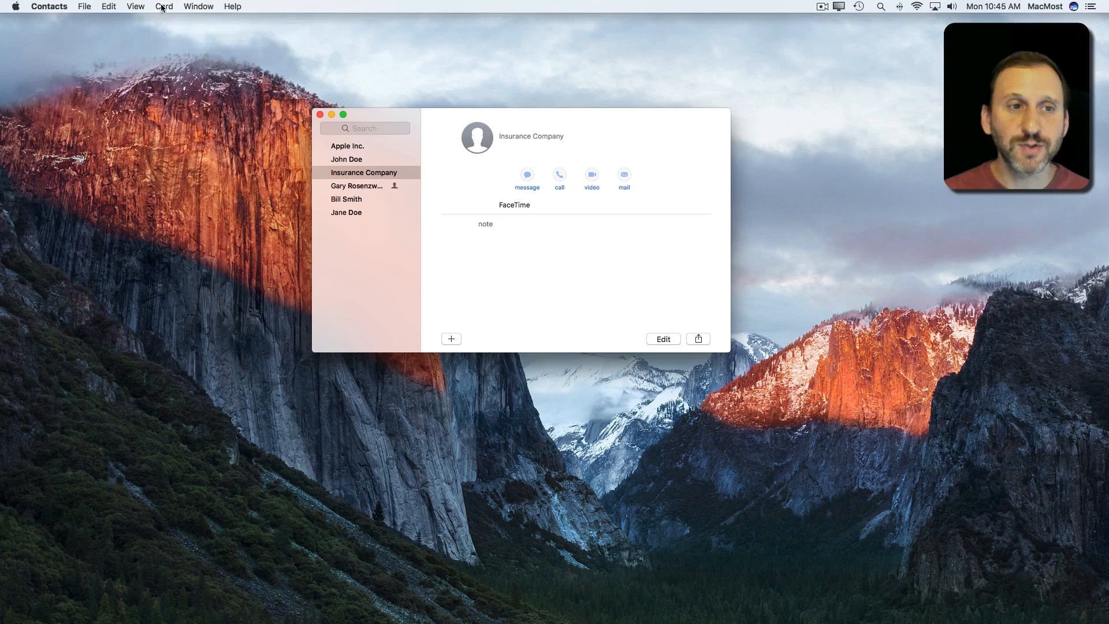
pyautogui.click(163, 7)
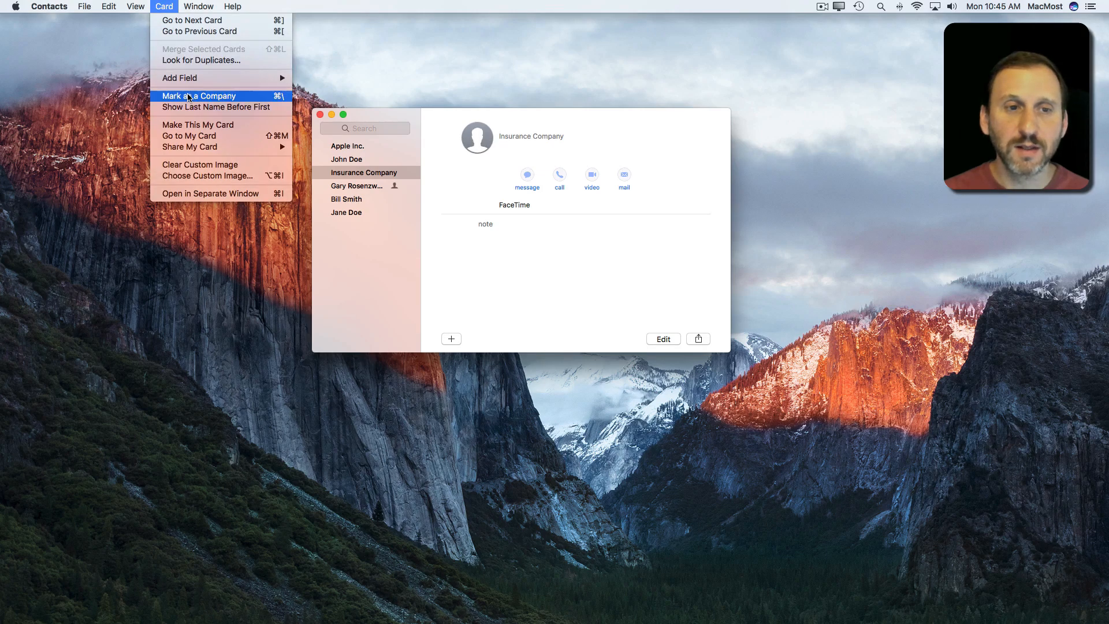
pyautogui.click(201, 96)
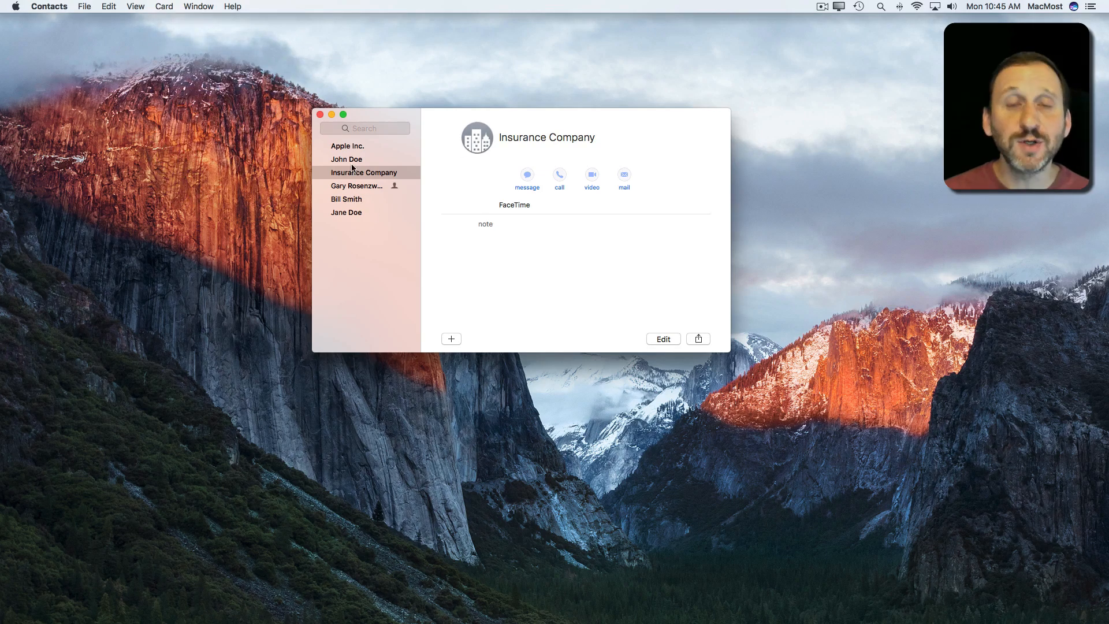